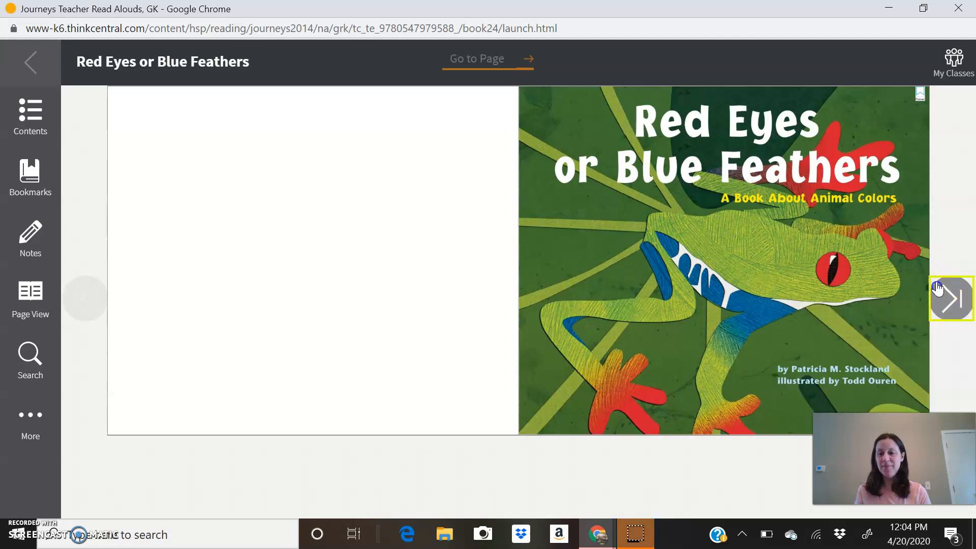
Turn from the frog cover to the title page with the red macaw
click(951, 299)
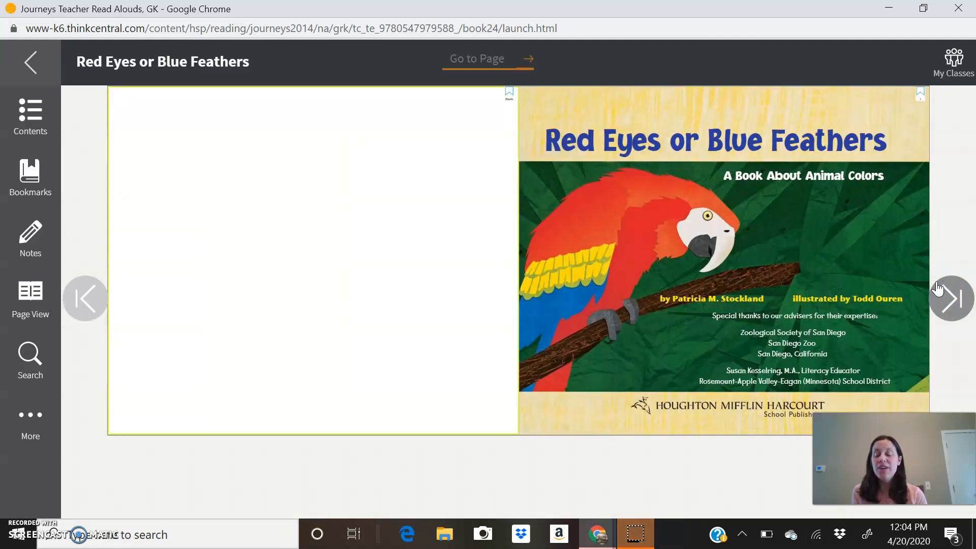
Turn to the copyright page and Color Adaptations introduction spread
click(950, 298)
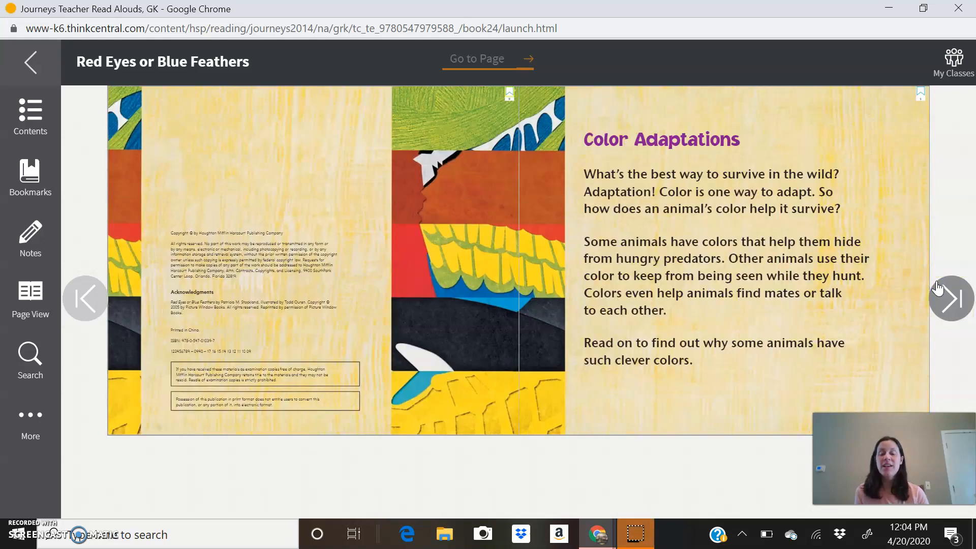
mouse_move(936, 246)
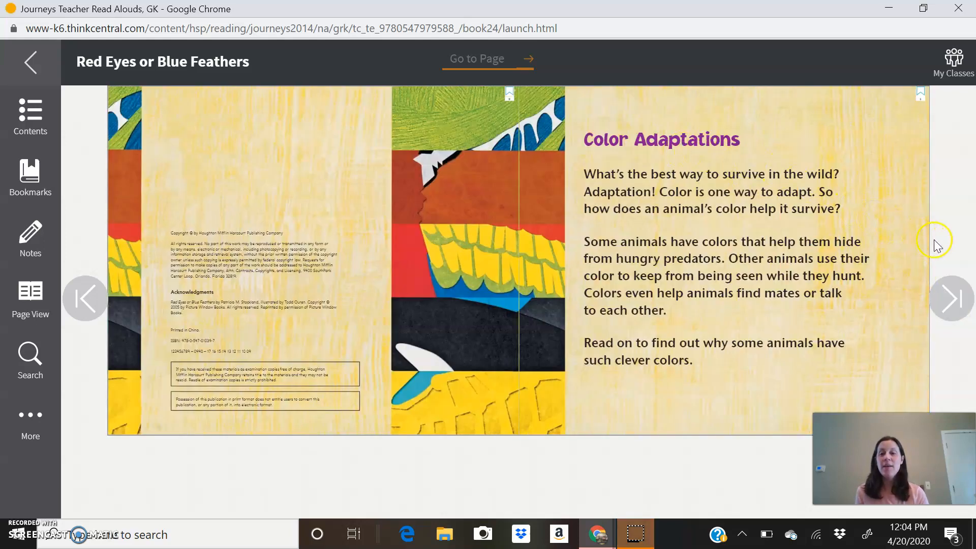
mouse_move(959, 244)
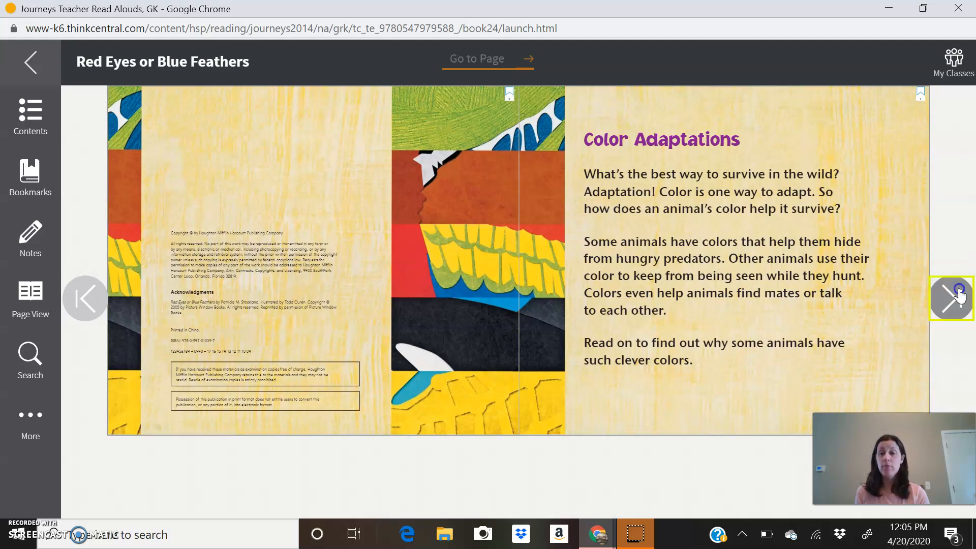
Turn to the Red-eyed Treefrog spread on page 2
click(950, 298)
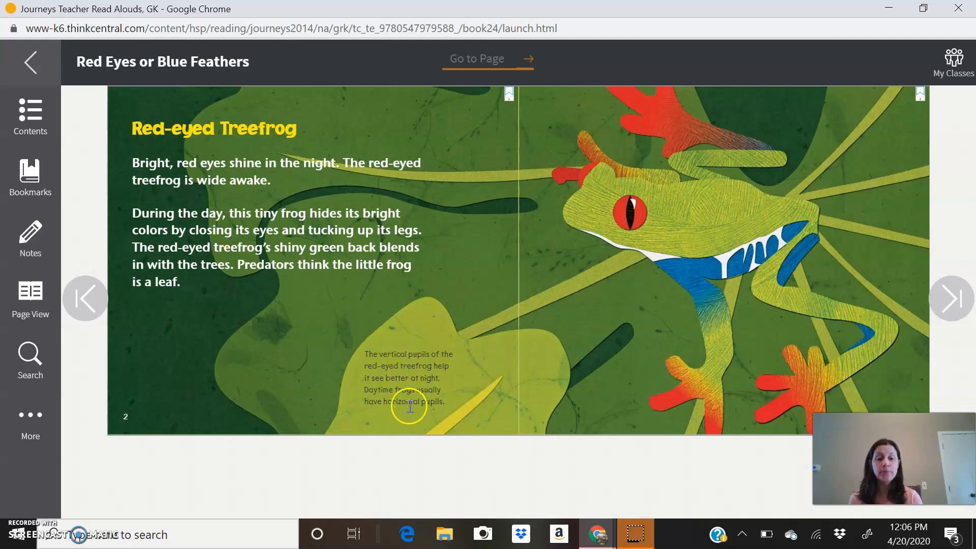
mouse_move(436, 509)
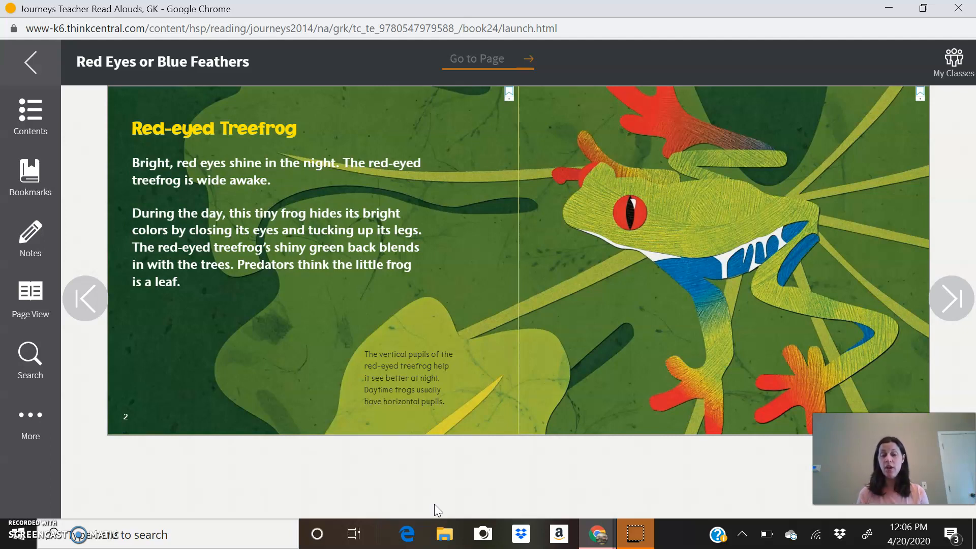
mouse_move(908, 306)
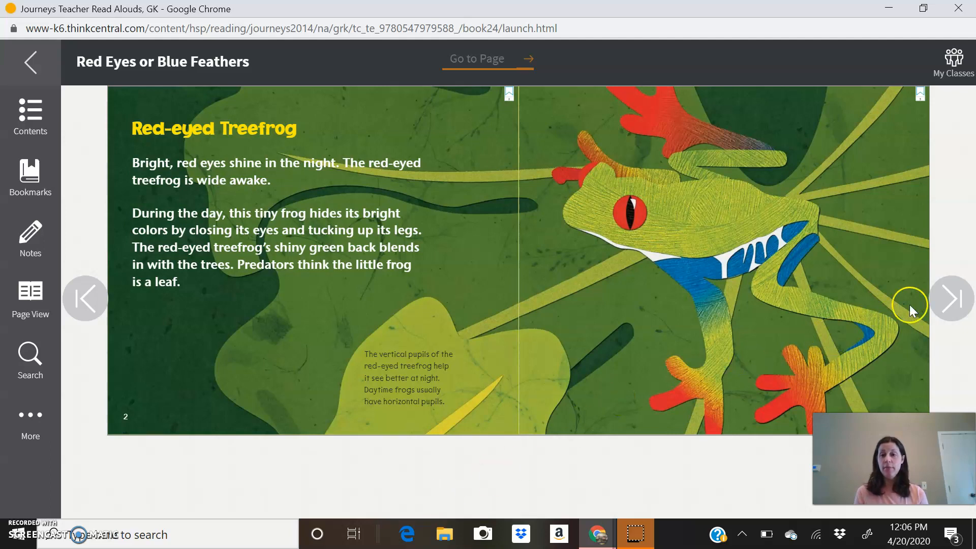
Turn to the Polar Bear spread on page 4
click(951, 298)
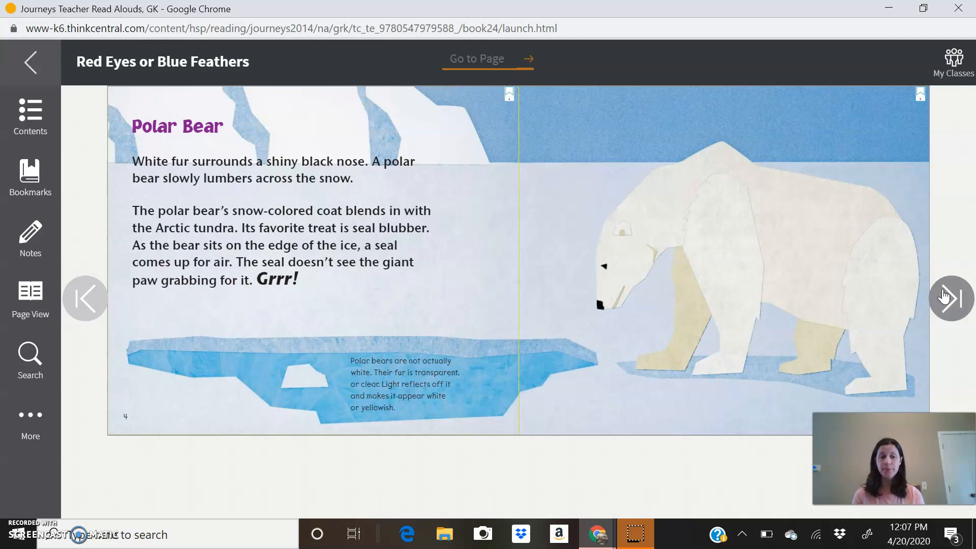
Turn to the Red Fox spread on page 6
click(950, 298)
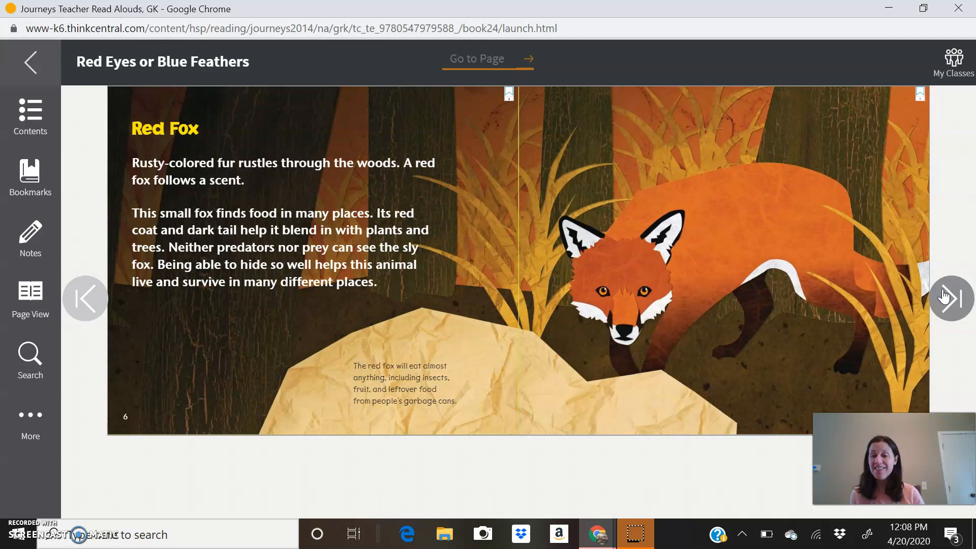
Turn to the Seahorse spread on page 8
click(950, 298)
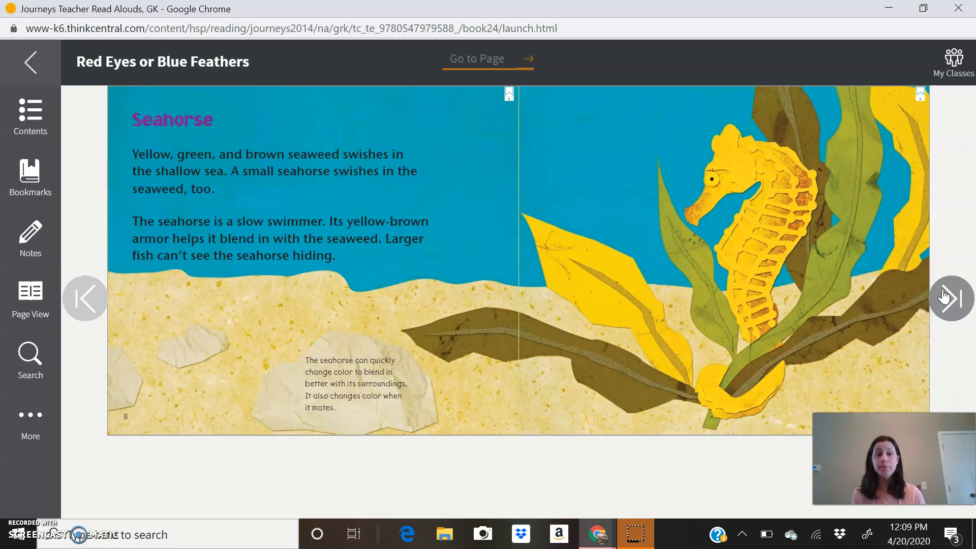
Turn to the Killer Whale spread on pages 10–11
click(950, 298)
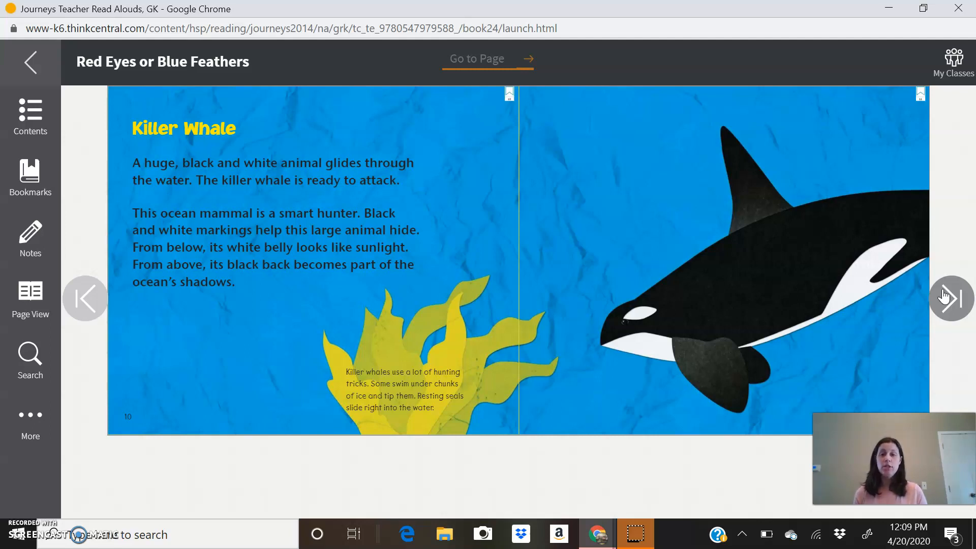
Turn to the Macaw spread on page 12
click(951, 298)
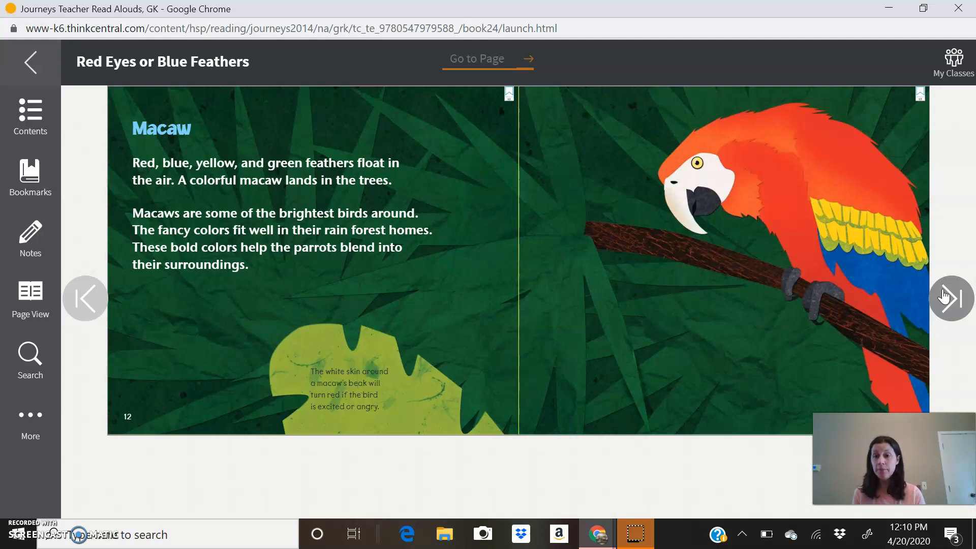
Turn to the Black Rhinoceros spread on page 14
click(951, 298)
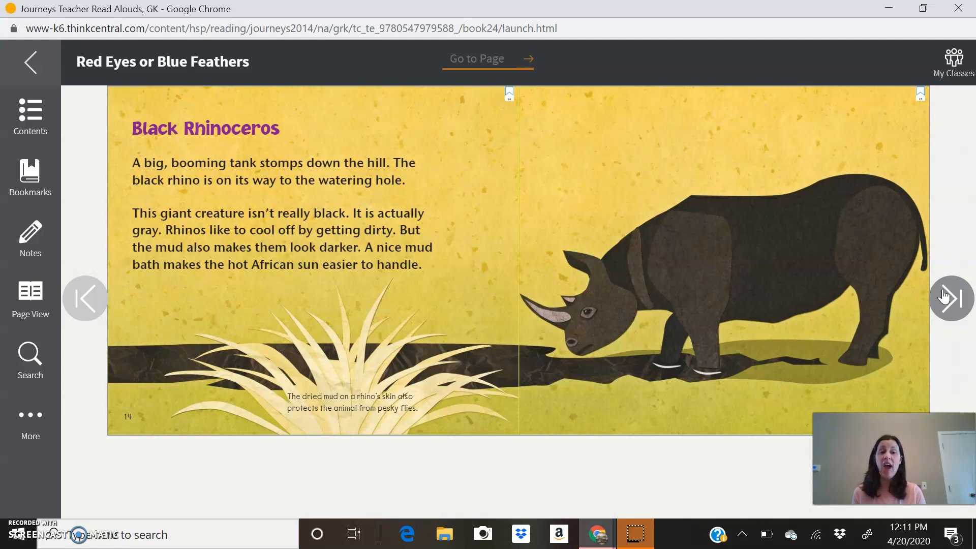
Turn to the Jewel Beetle spread on page 16
click(950, 298)
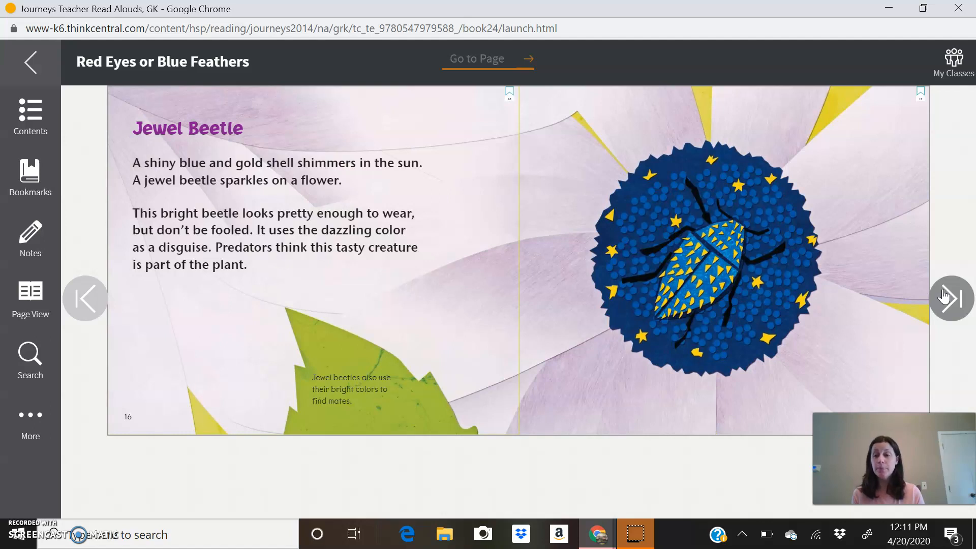
Turn to the Chameleon spread on page 18, after the jewel beetle pages
click(950, 298)
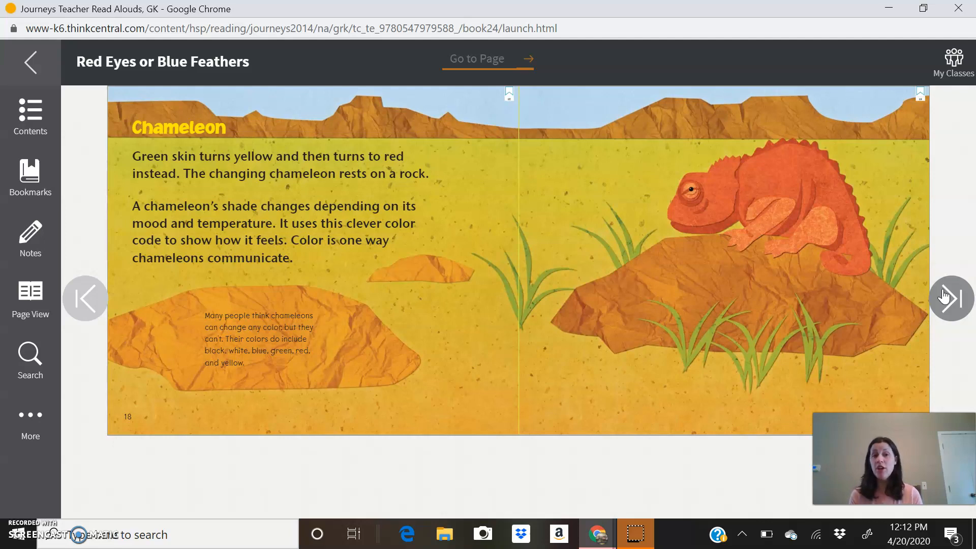
Turn to page 20's Do You Remember? quiz spread with Fun Facts and Glossary
click(950, 298)
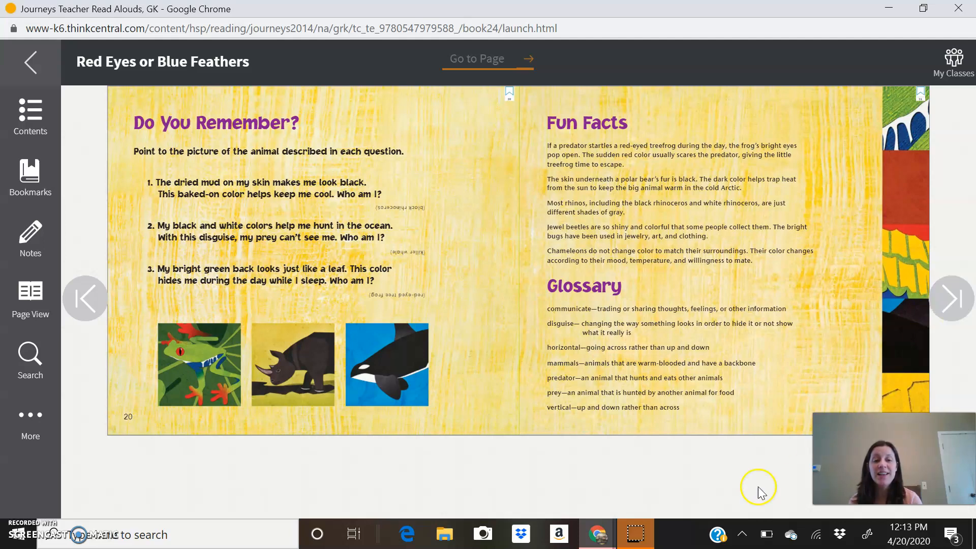
mouse_move(284, 384)
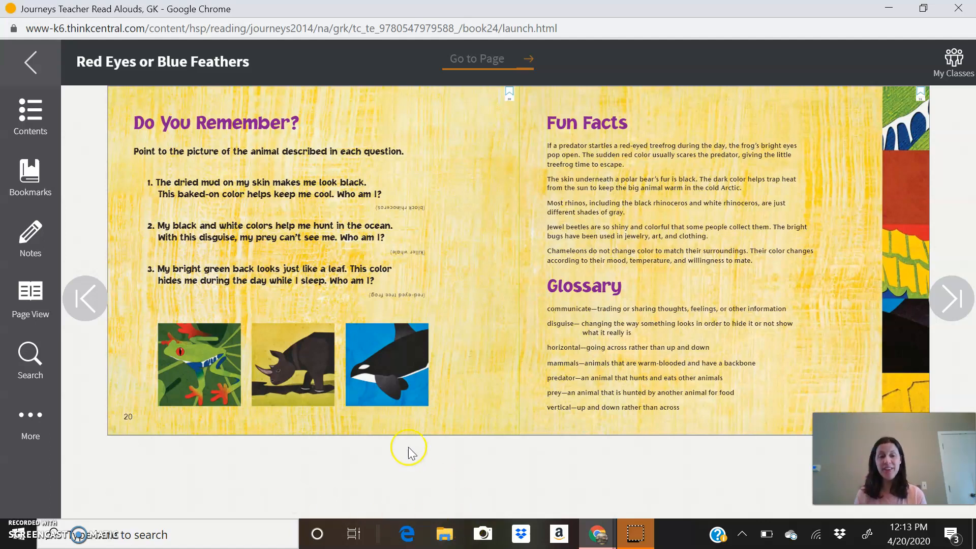
mouse_move(352, 373)
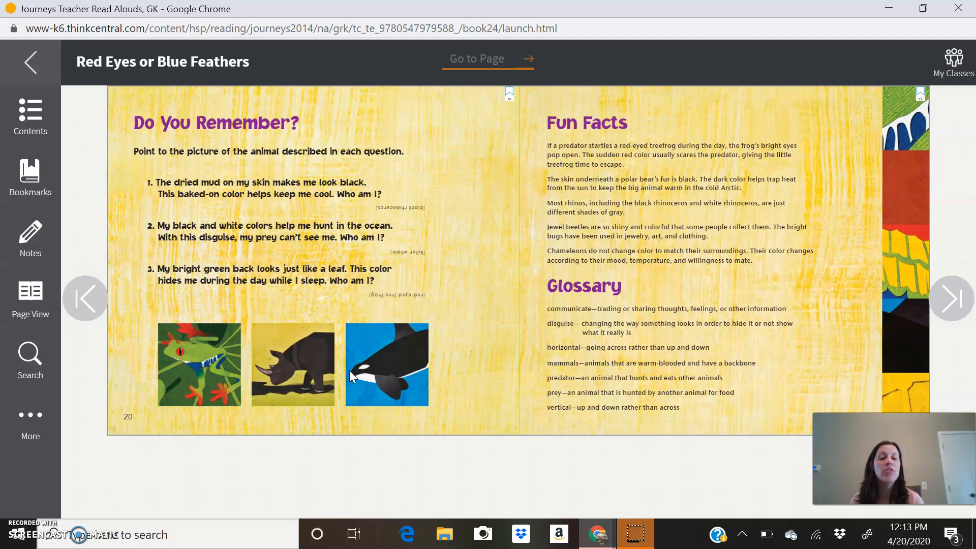
click(337, 373)
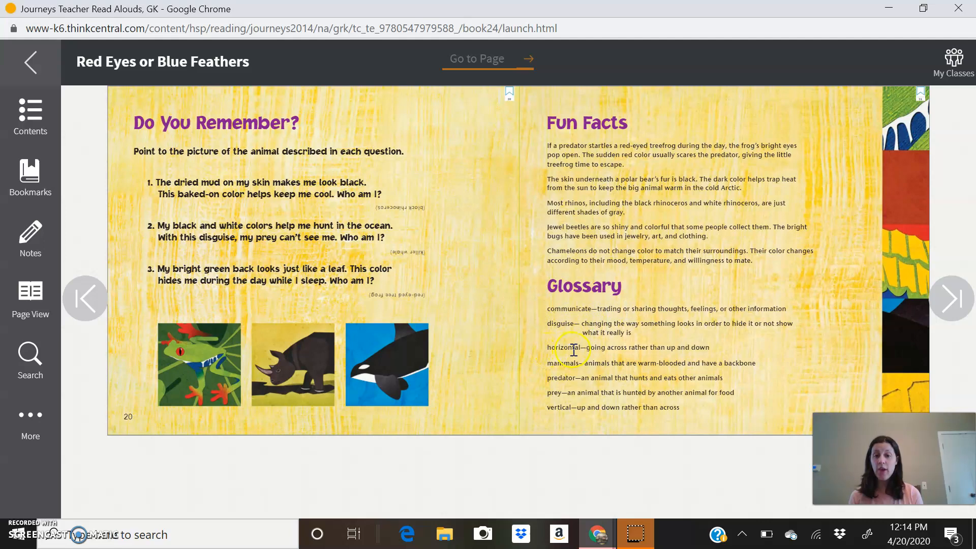
mouse_move(563, 376)
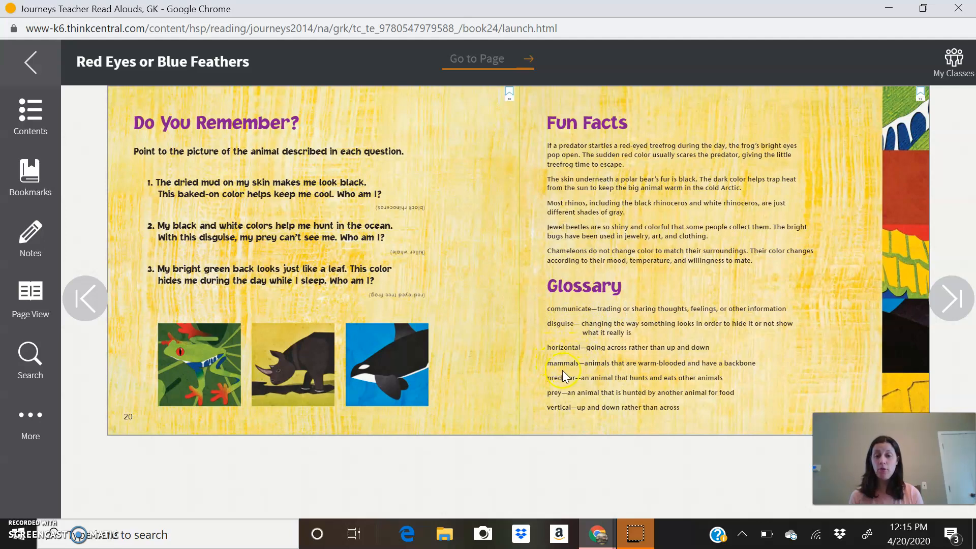